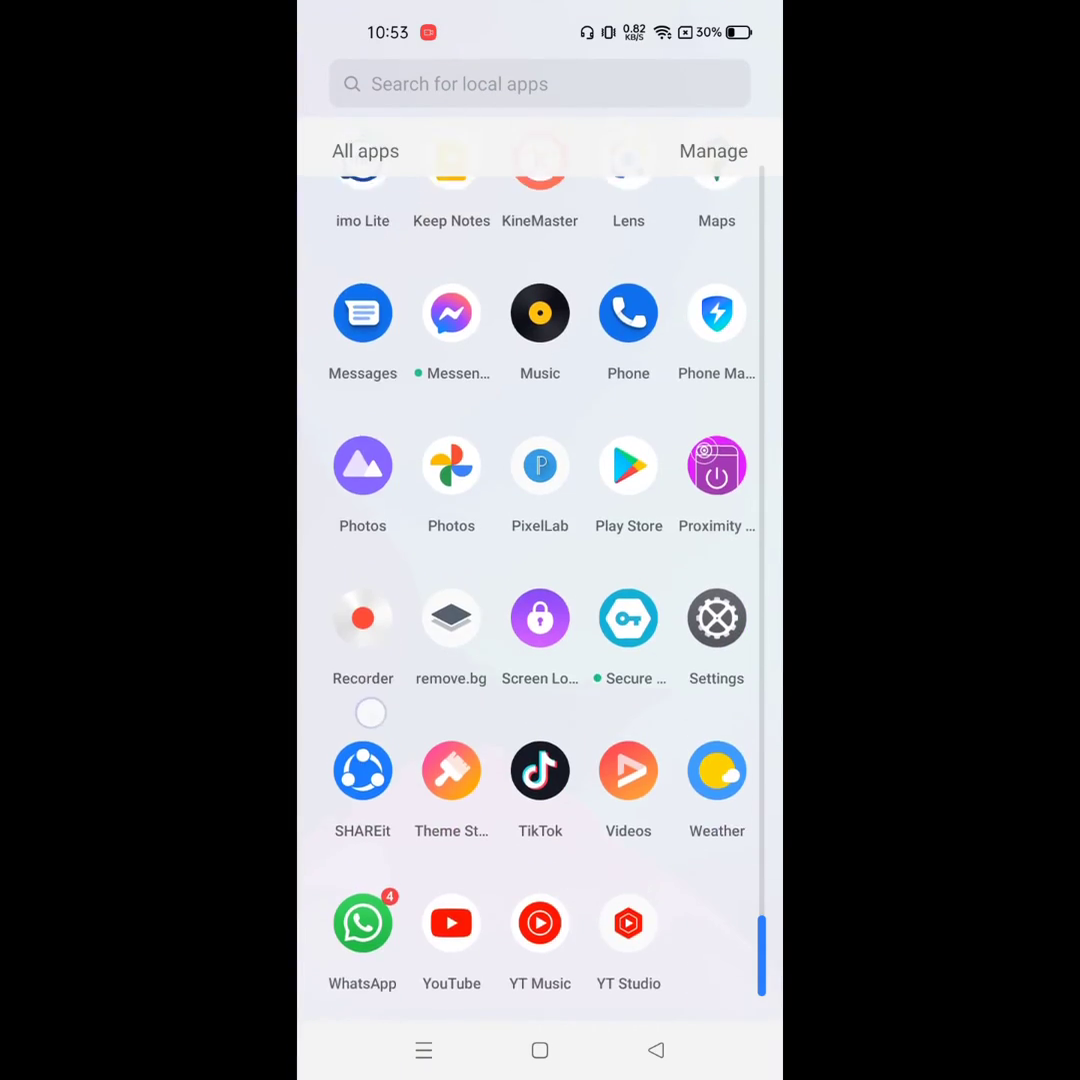
- Scroll down the launcher's app drawer and launch the Settings app
scroll(down, 3)
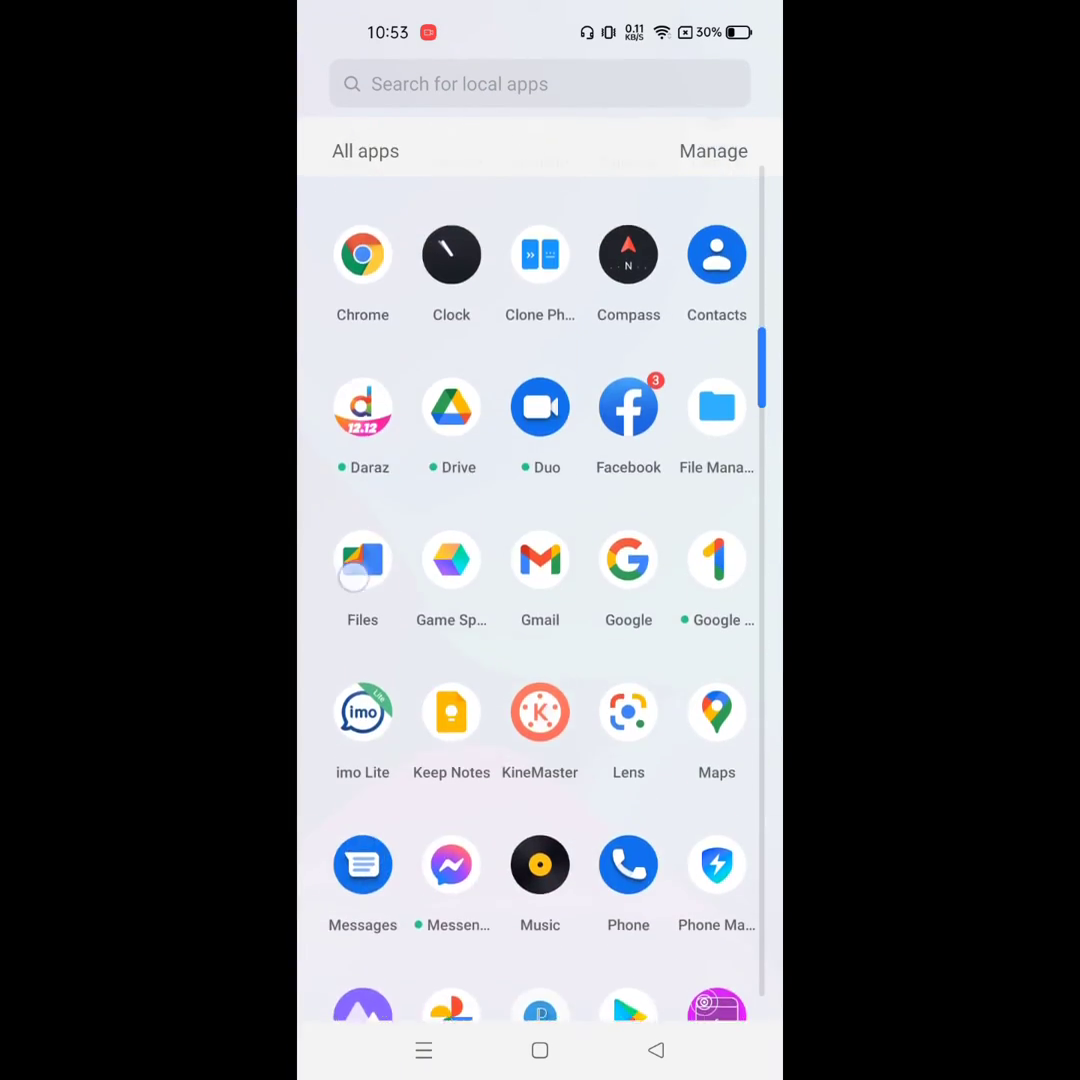
scroll(down, 3)
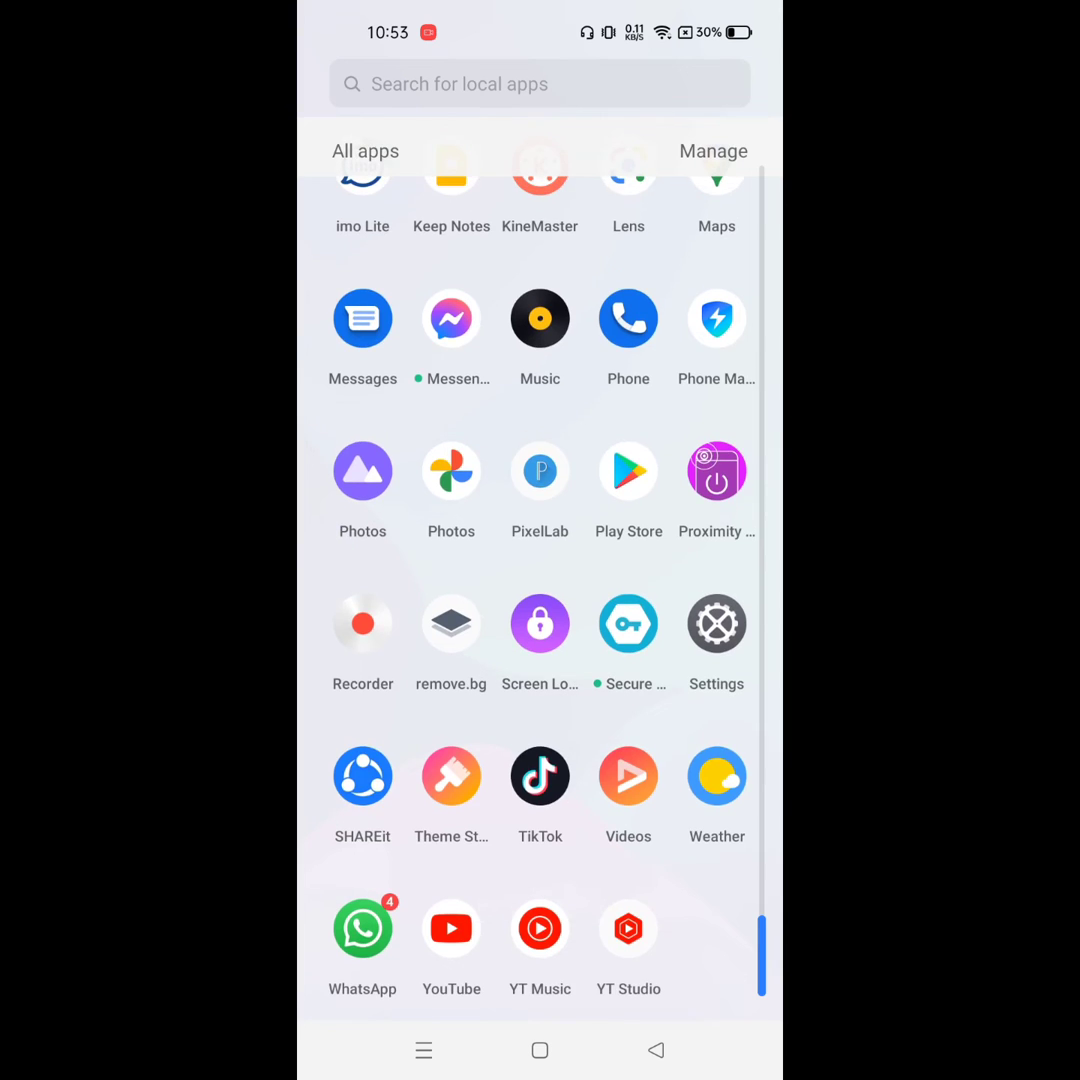
click(716, 624)
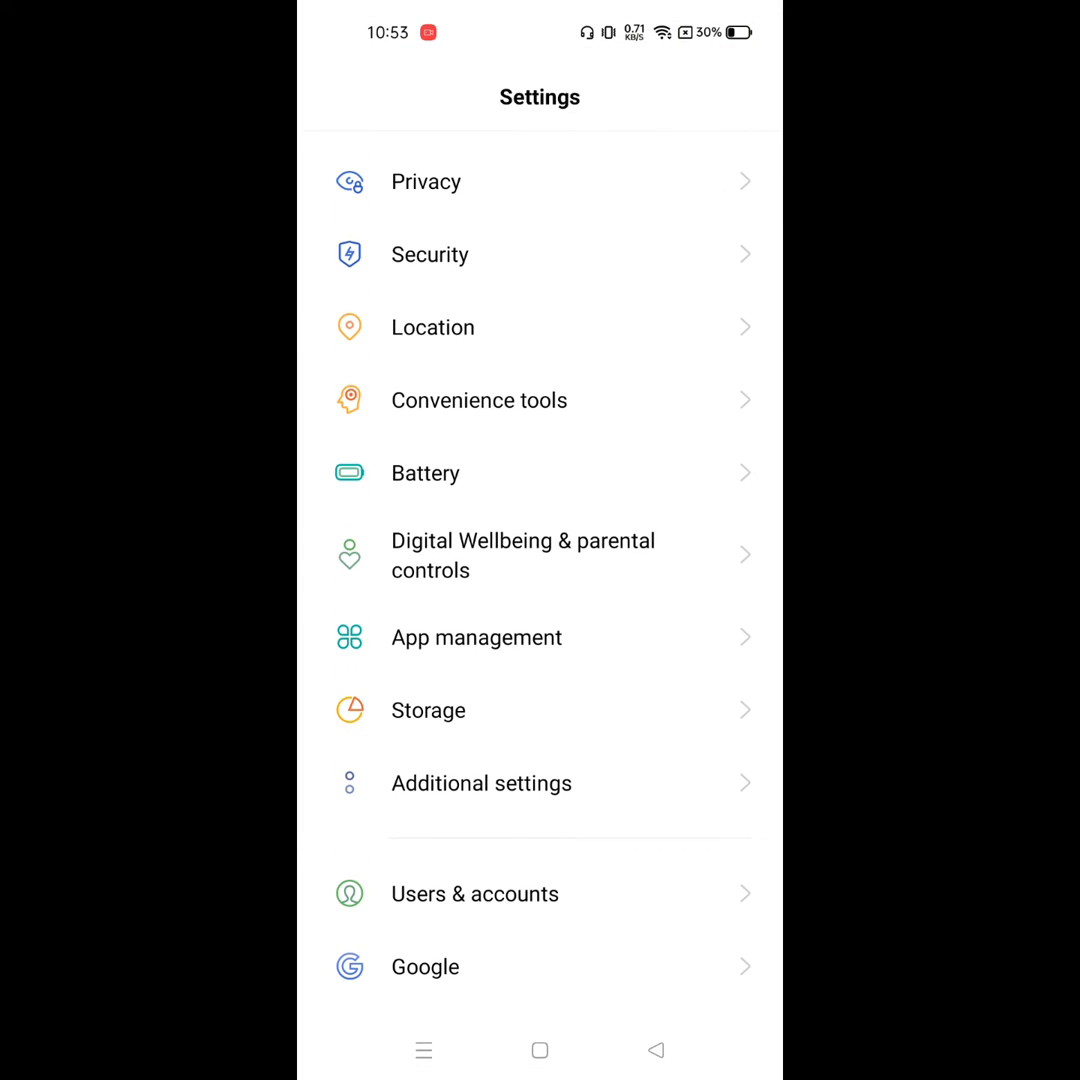
- Go to App management's app list and open Google Play Store's App info page
click(476, 637)
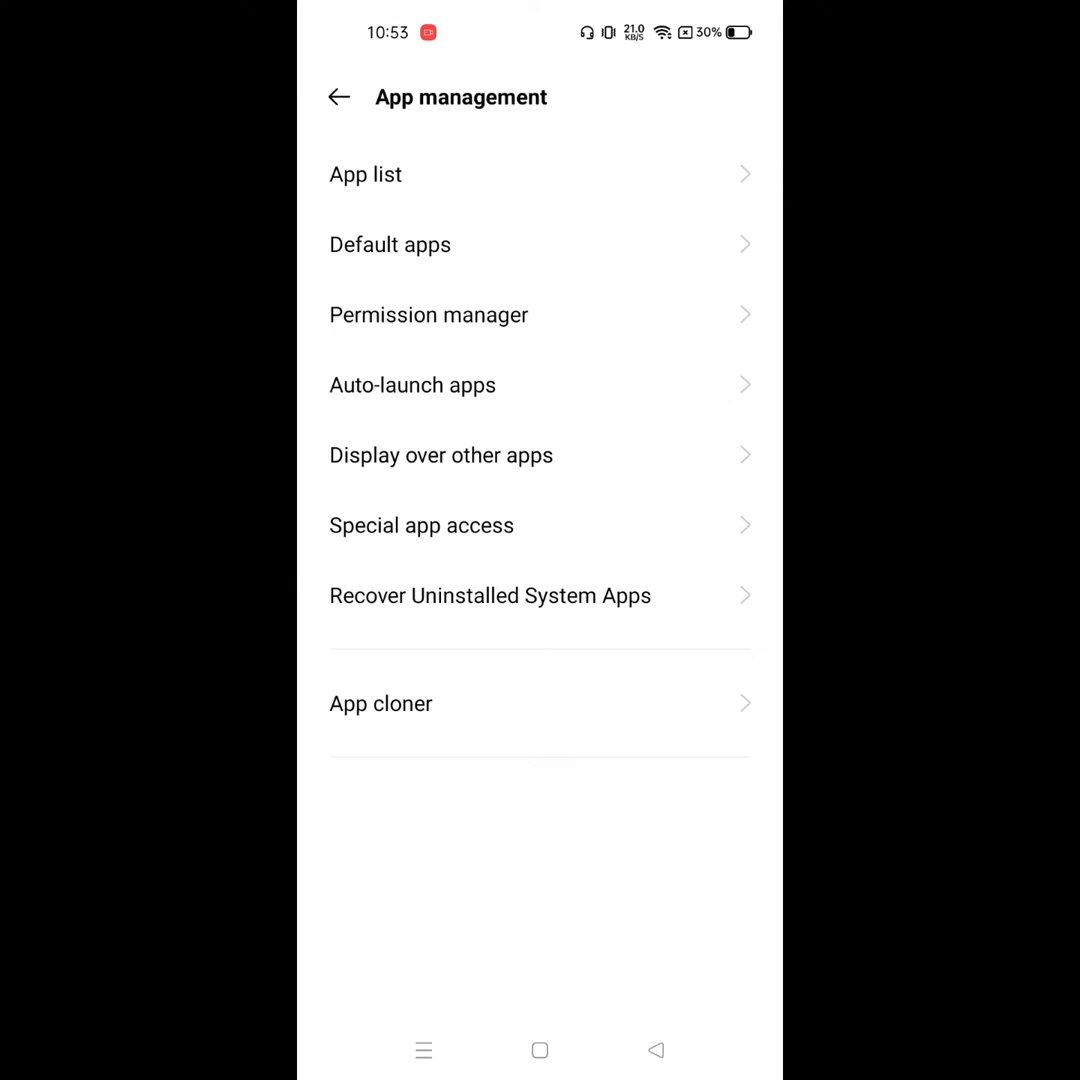
click(365, 174)
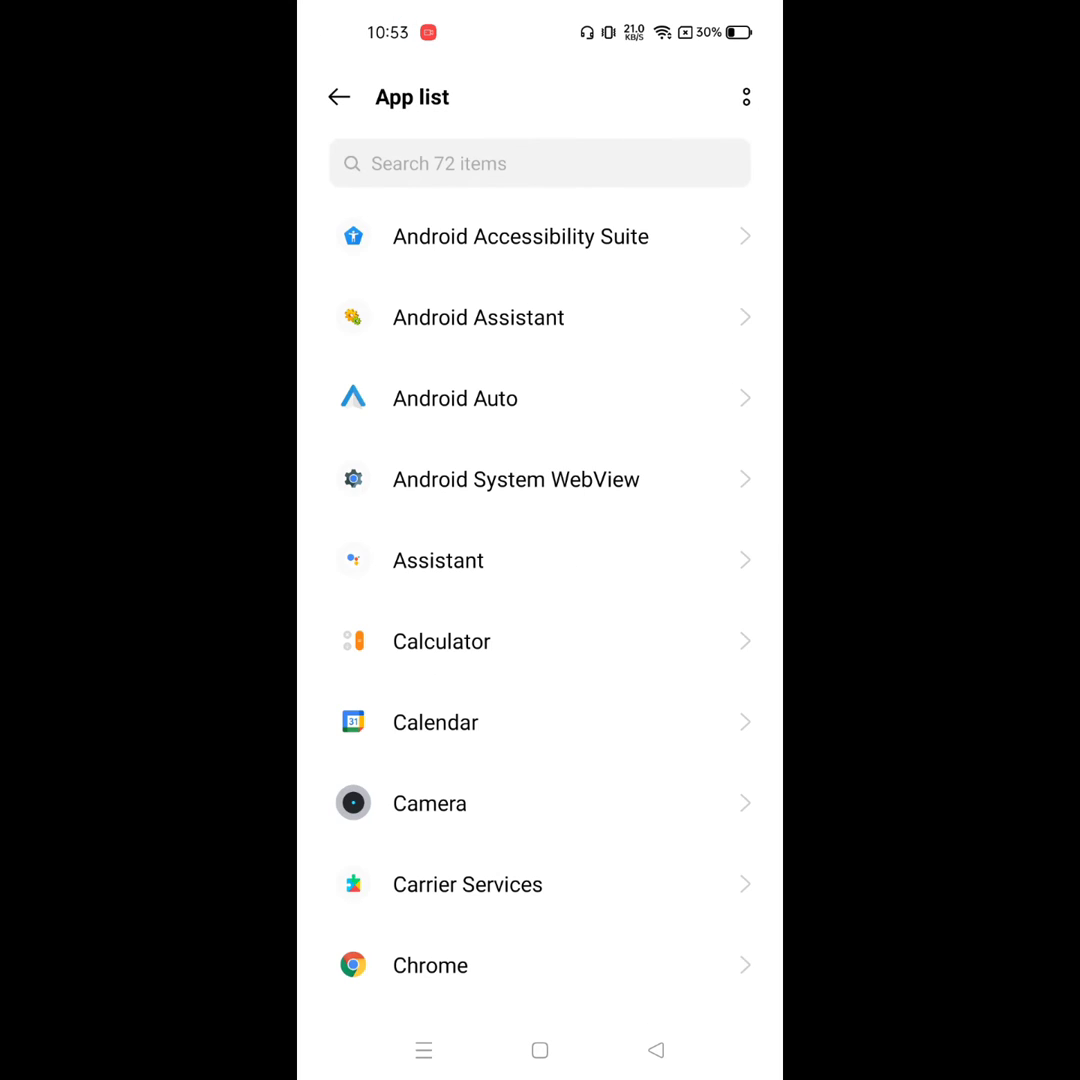
scroll(down, 3)
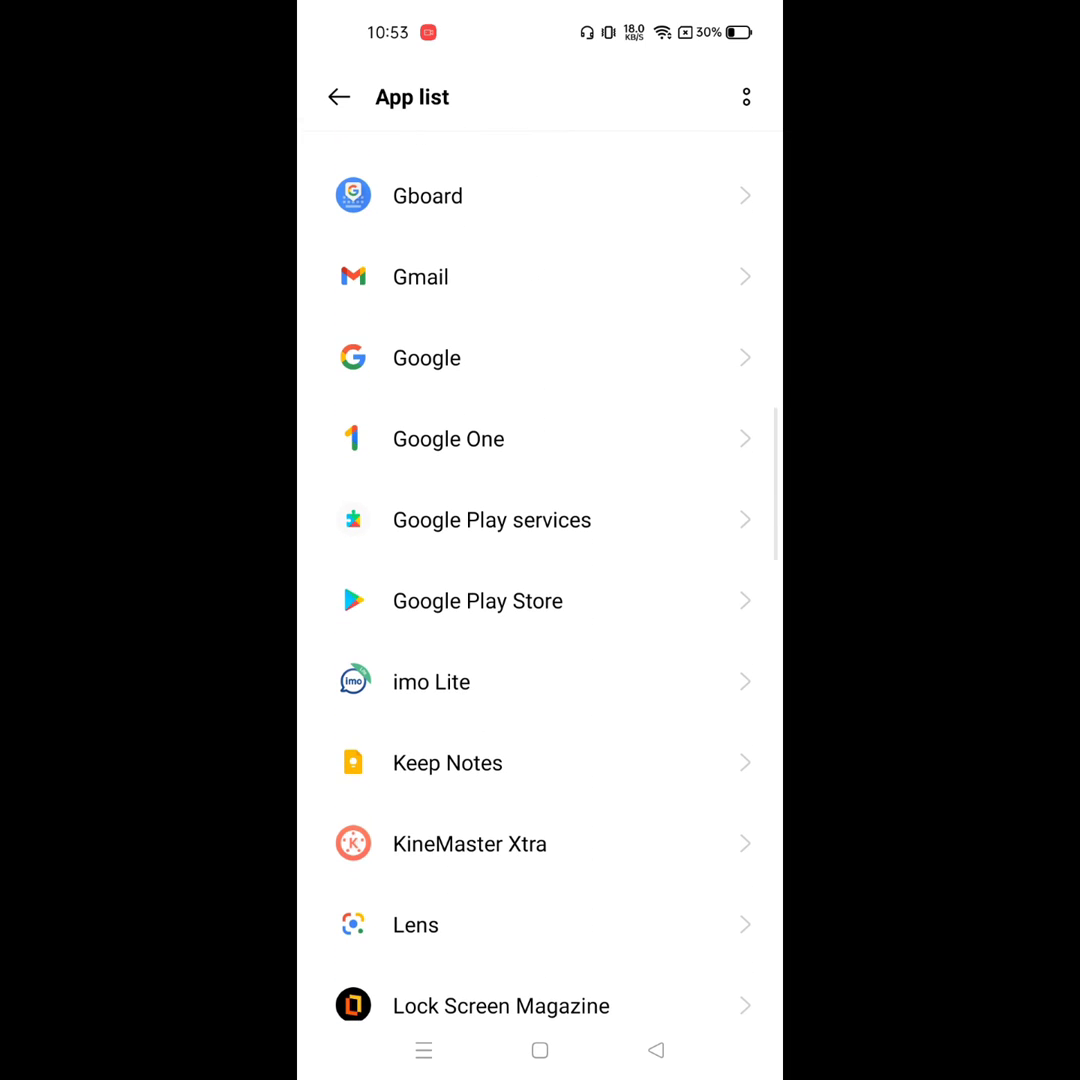
click(477, 601)
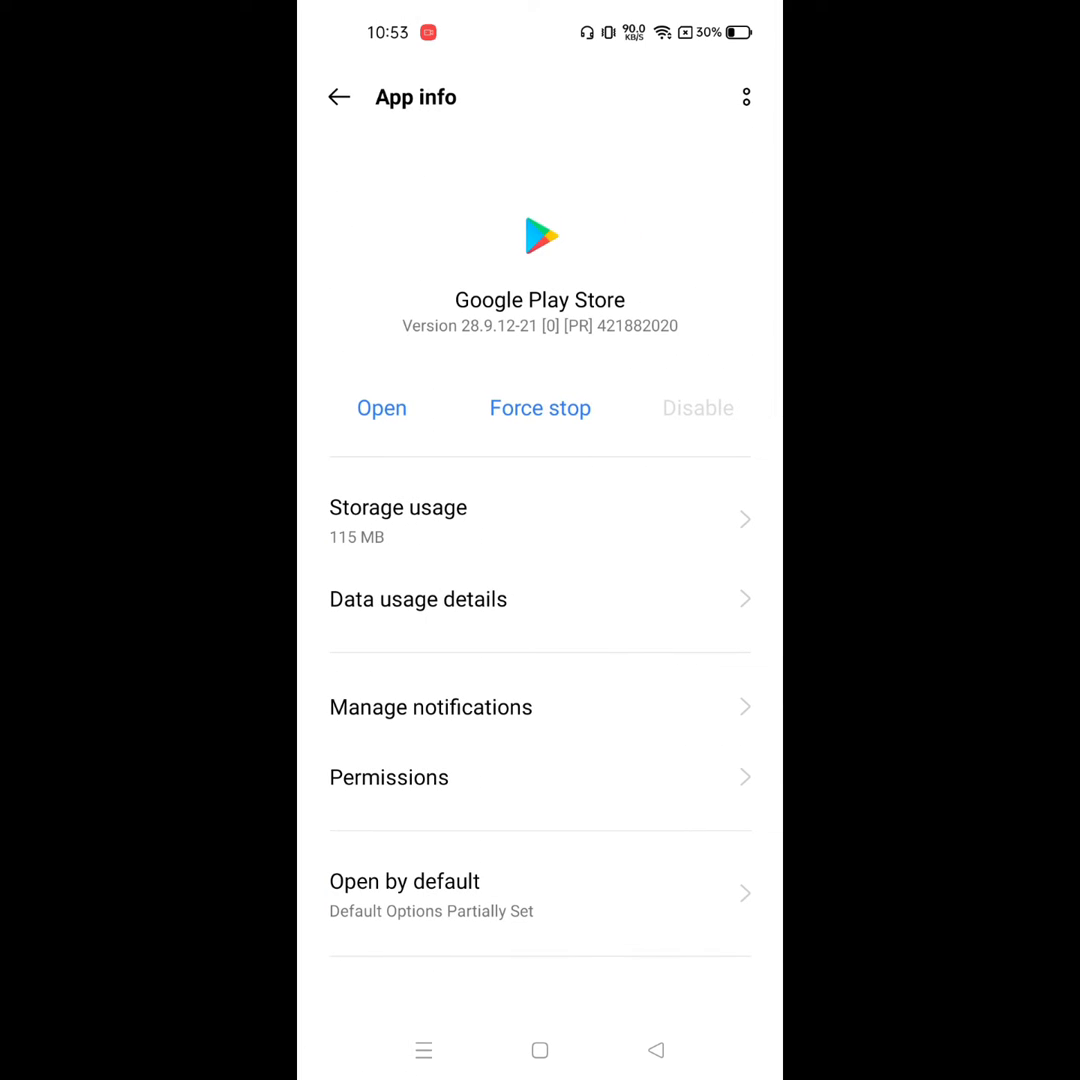
- Clear Google Play Store's data and cache, reducing its storage to 80.7 MB
click(398, 518)
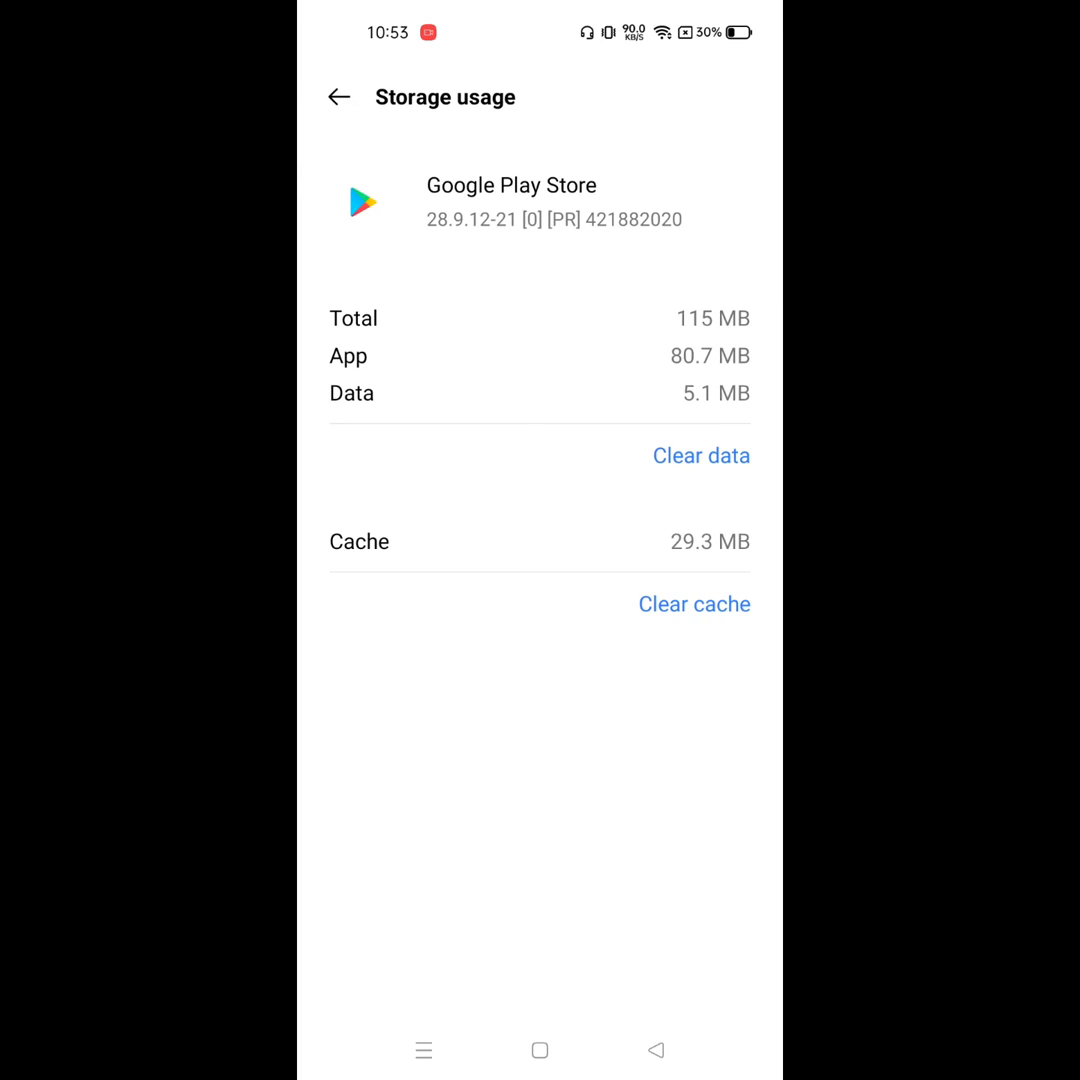
click(701, 455)
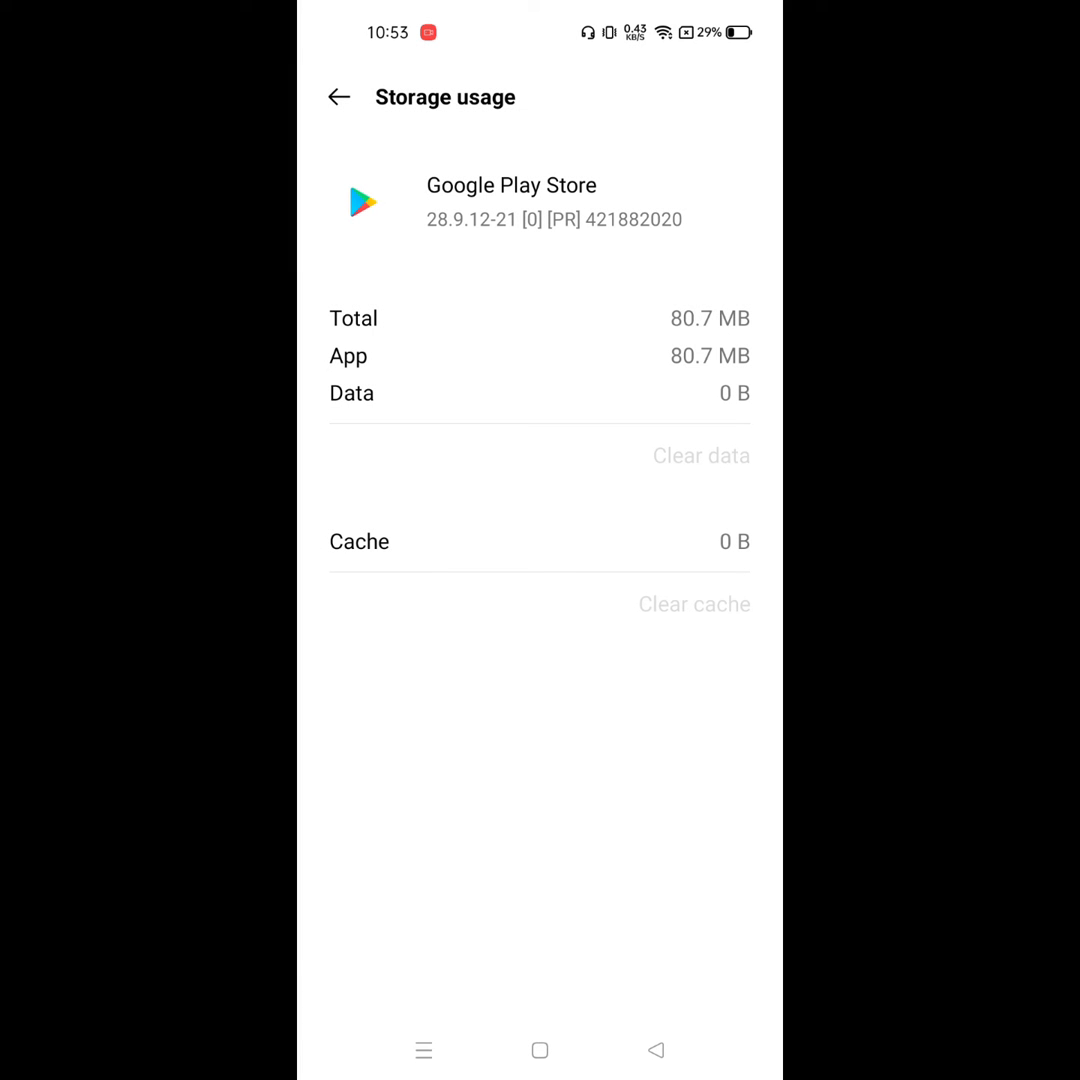
click(339, 97)
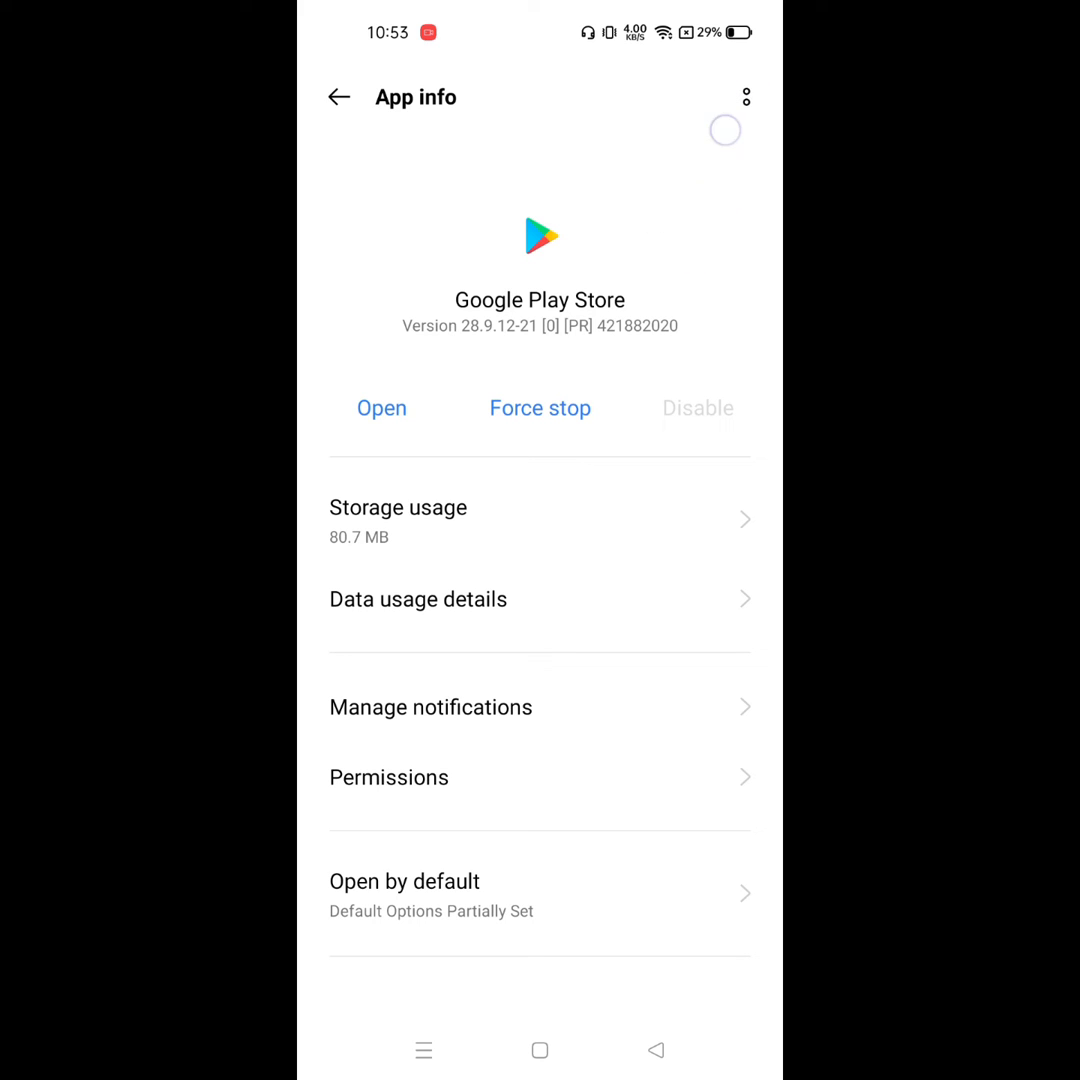
- Uninstall Google Play Store's updates to restore the factory version, then return to the app list
click(745, 97)
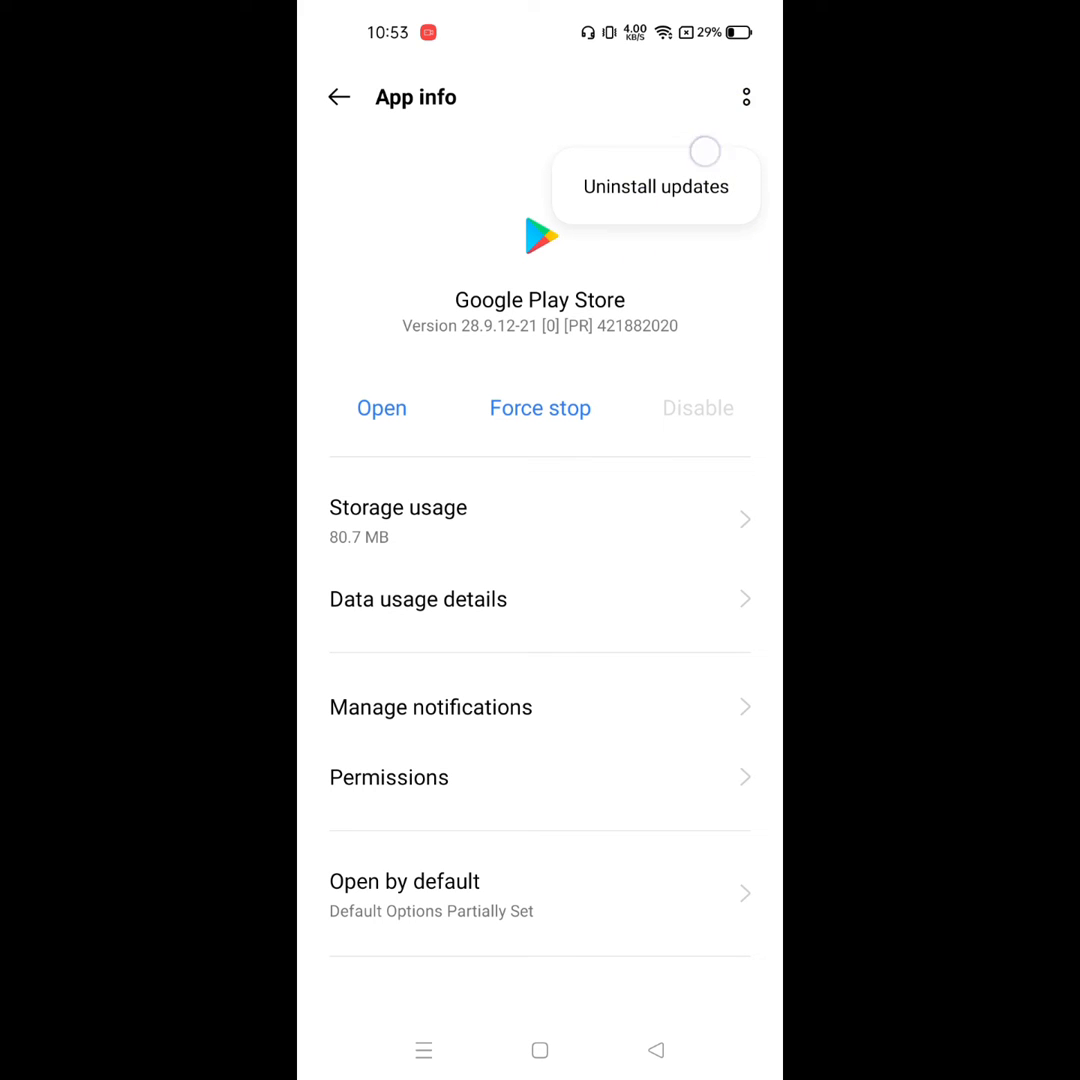
click(655, 186)
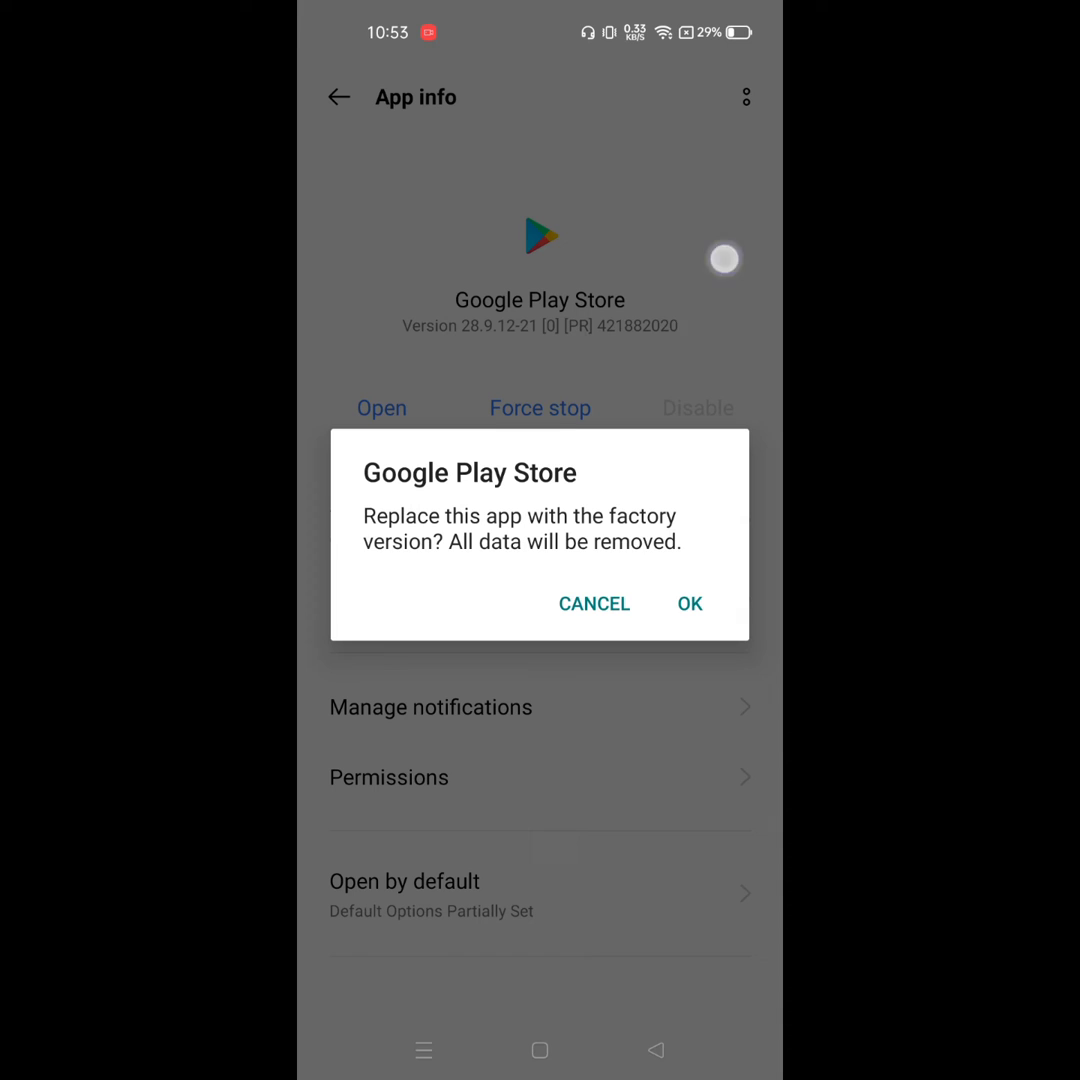
click(594, 603)
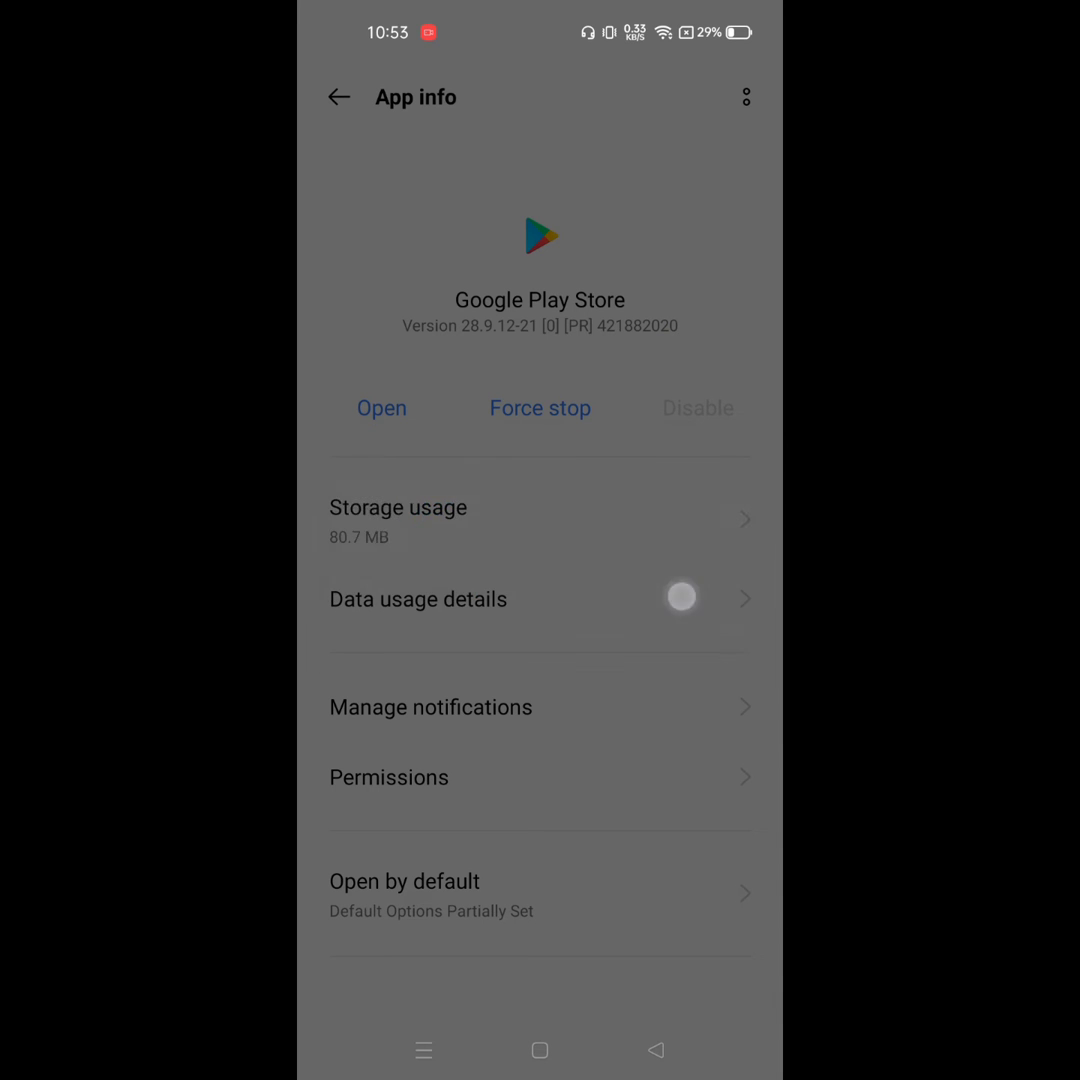
click(339, 97)
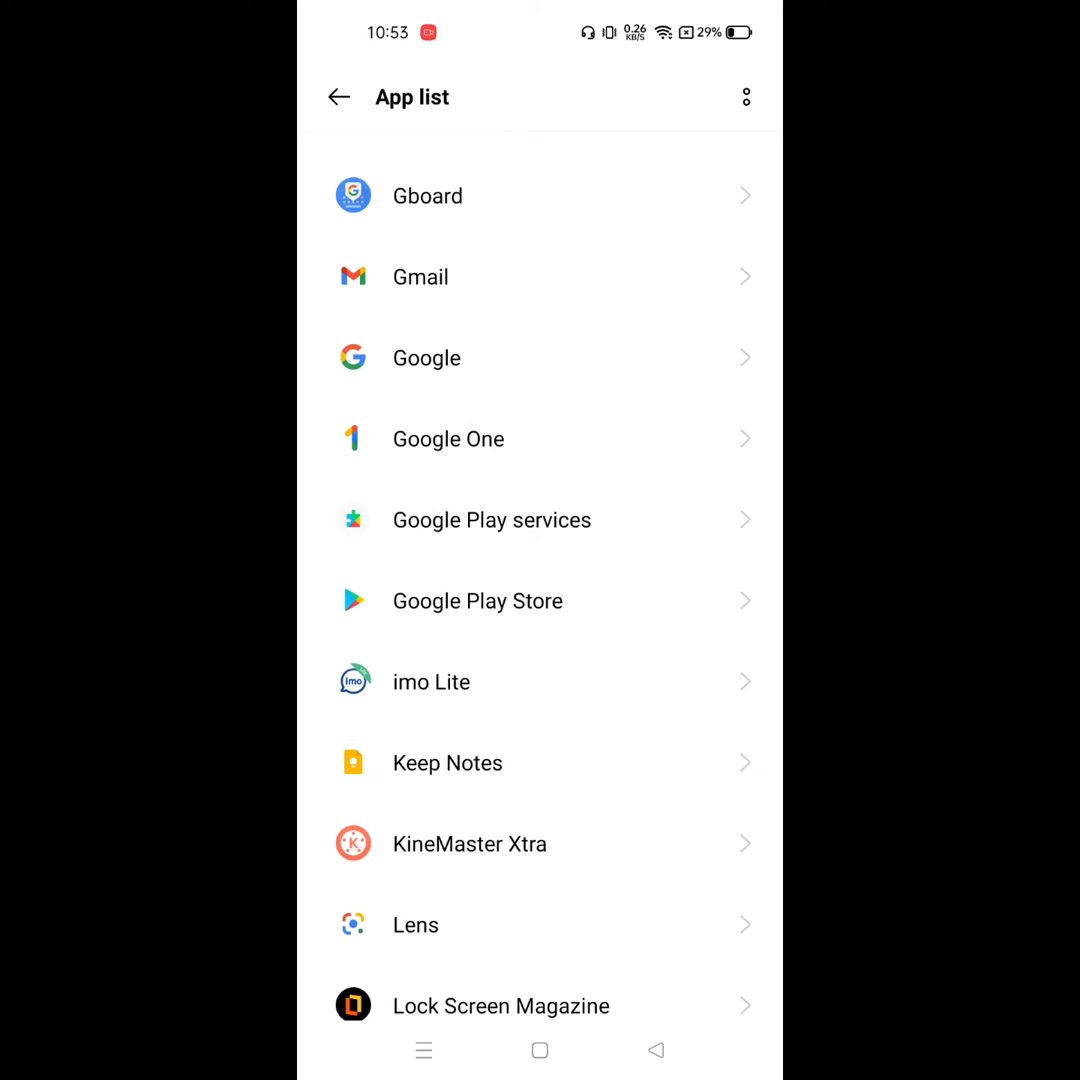
click(491, 519)
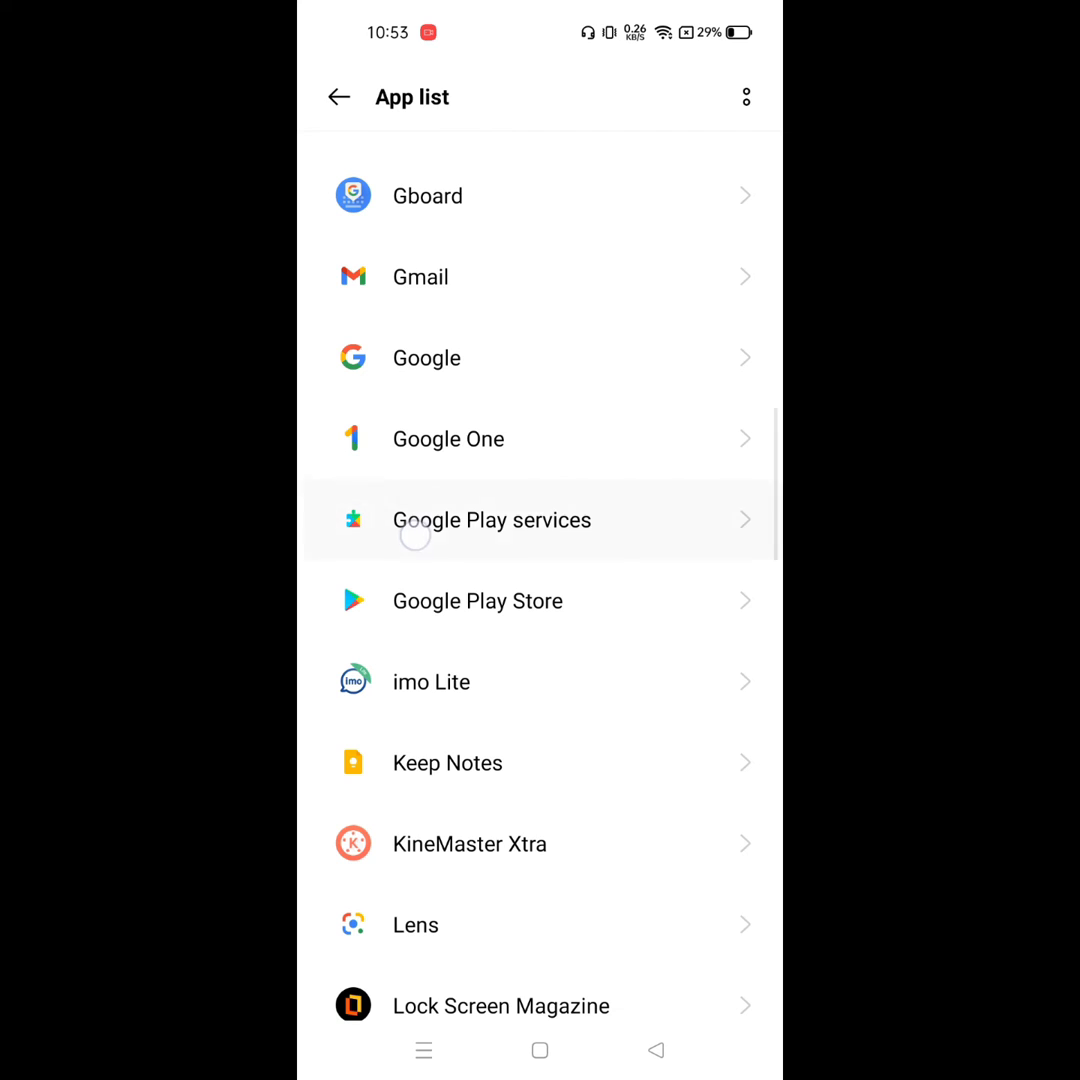
- Clear all of Google Play services' data, then launch Google Play Store from home
click(491, 519)
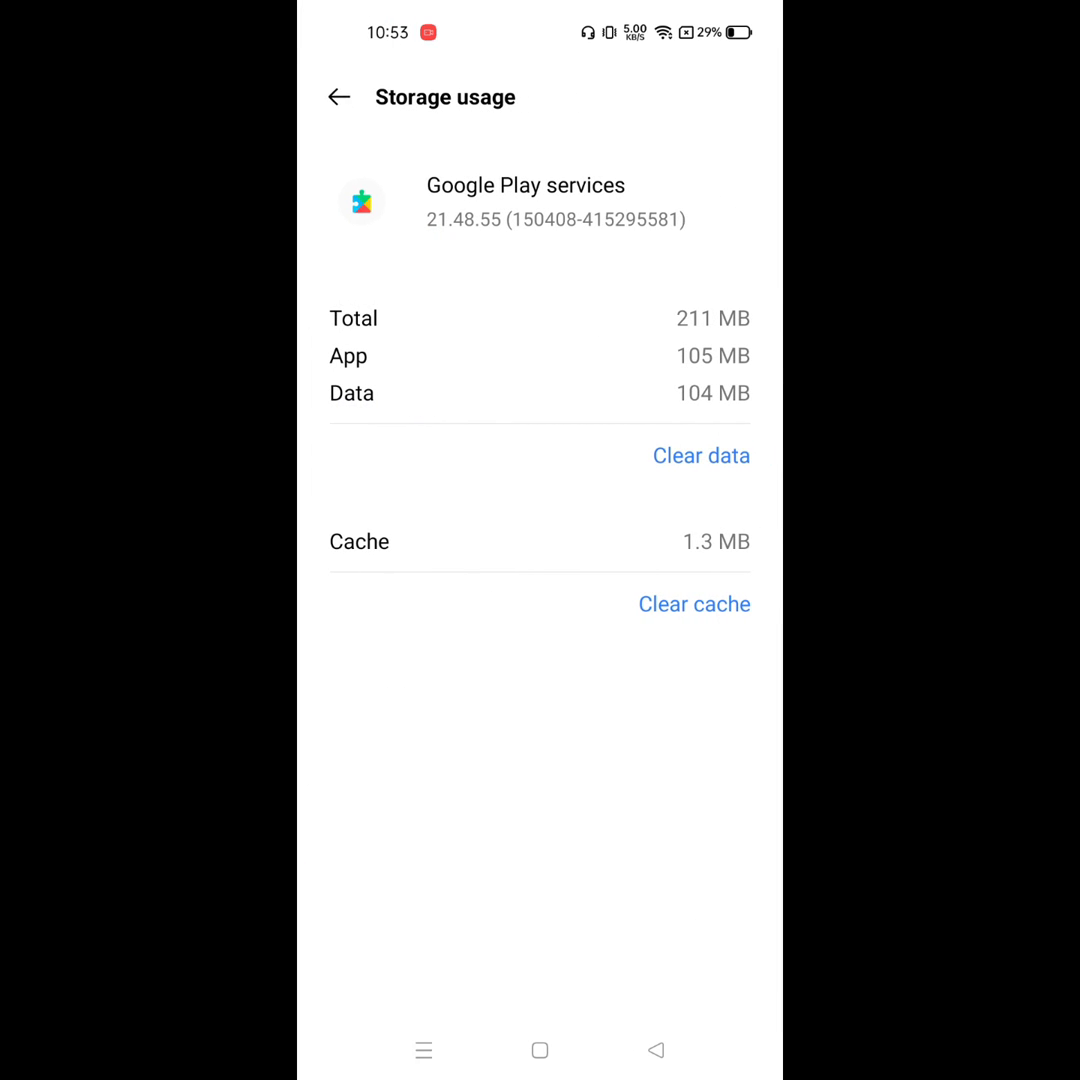
click(701, 455)
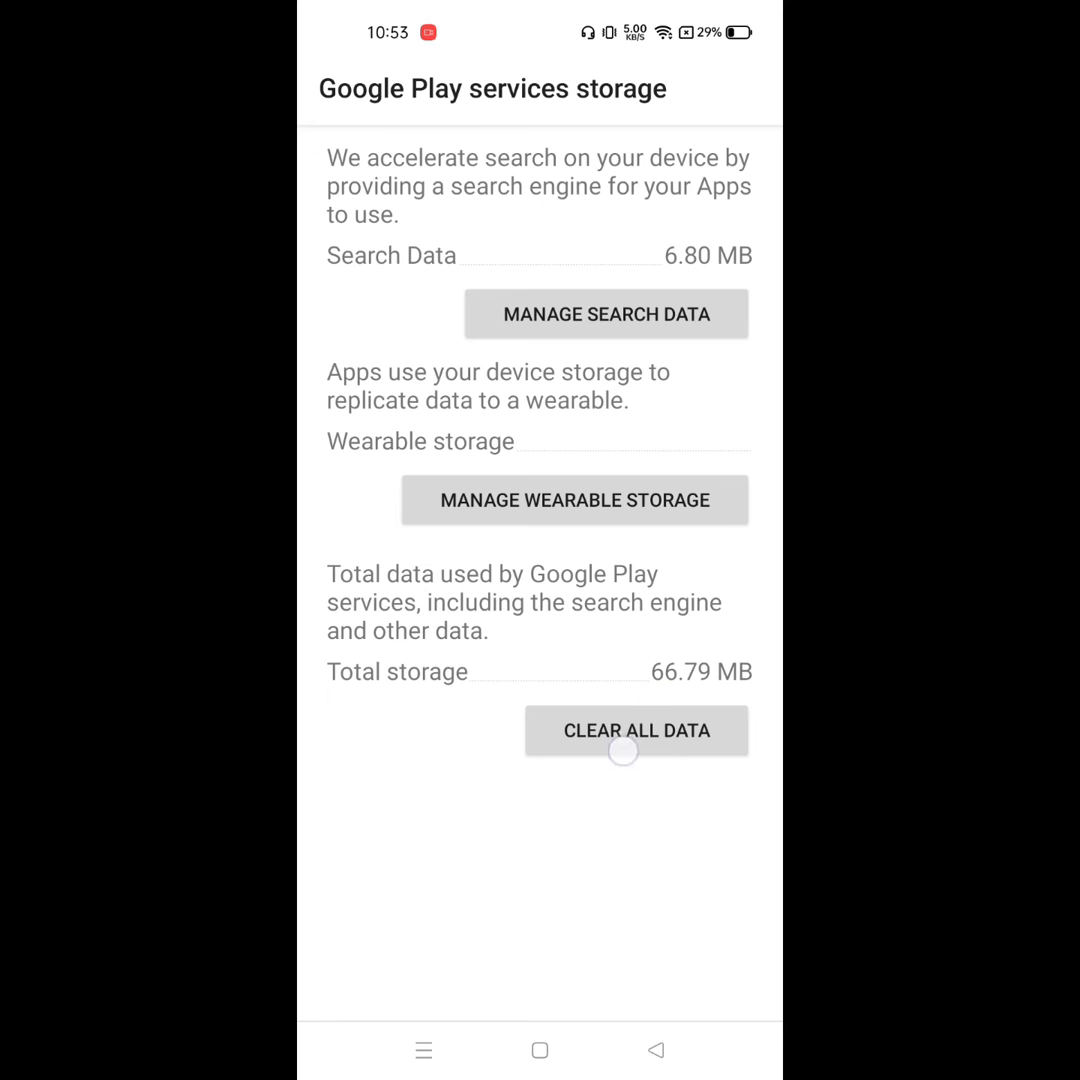
click(636, 731)
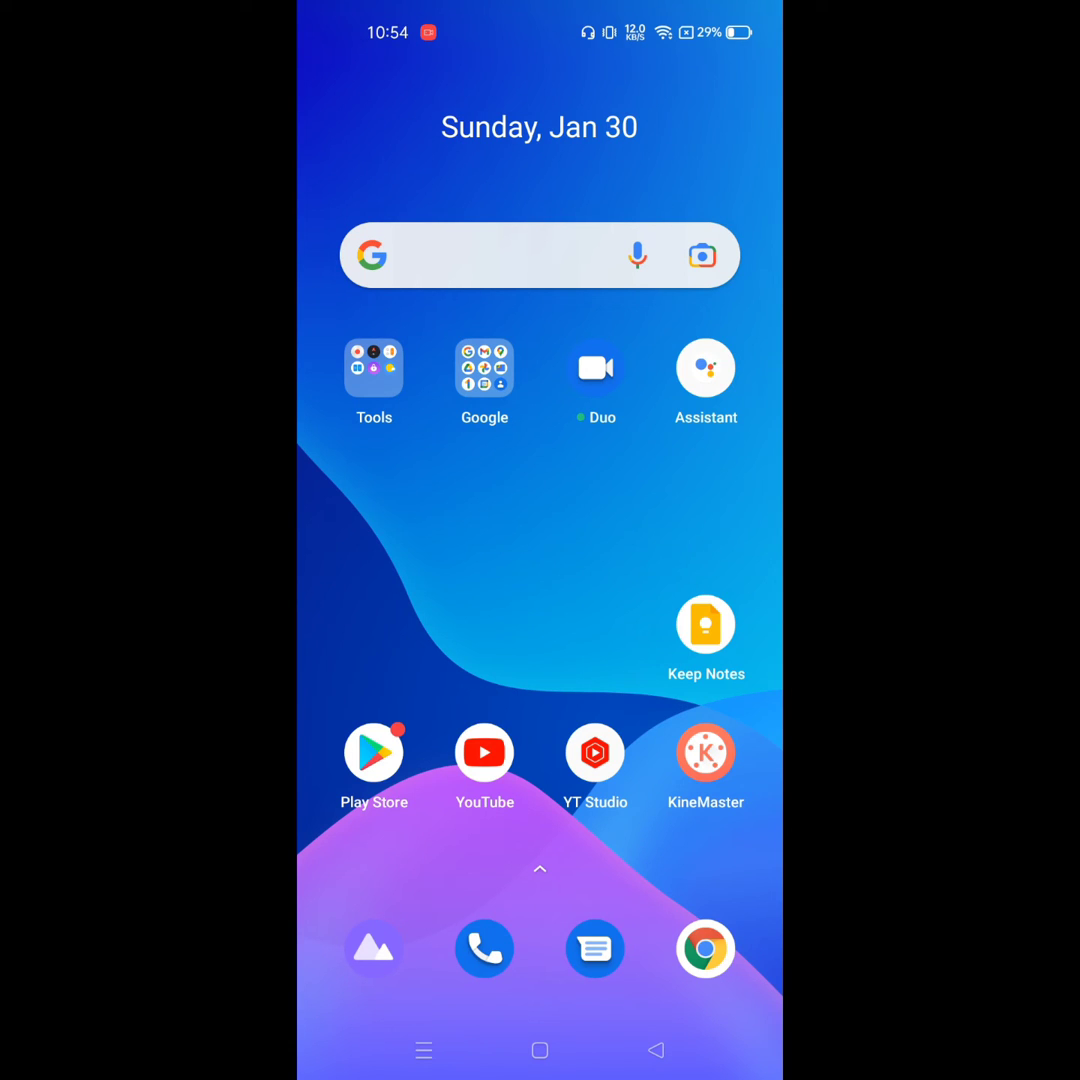
click(373, 752)
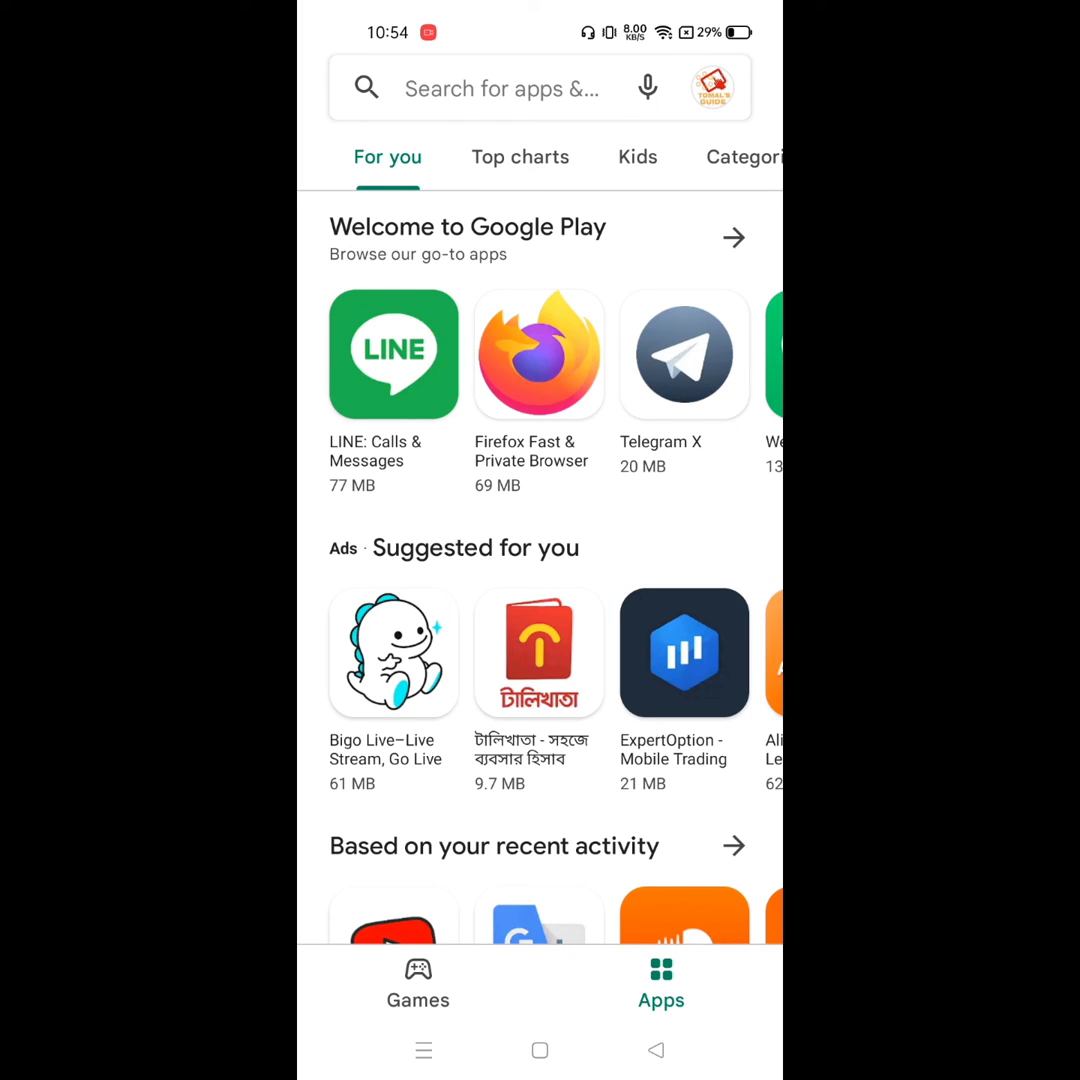
- Open the টালিখাতা app from Suggested for you and tap Install
click(539, 653)
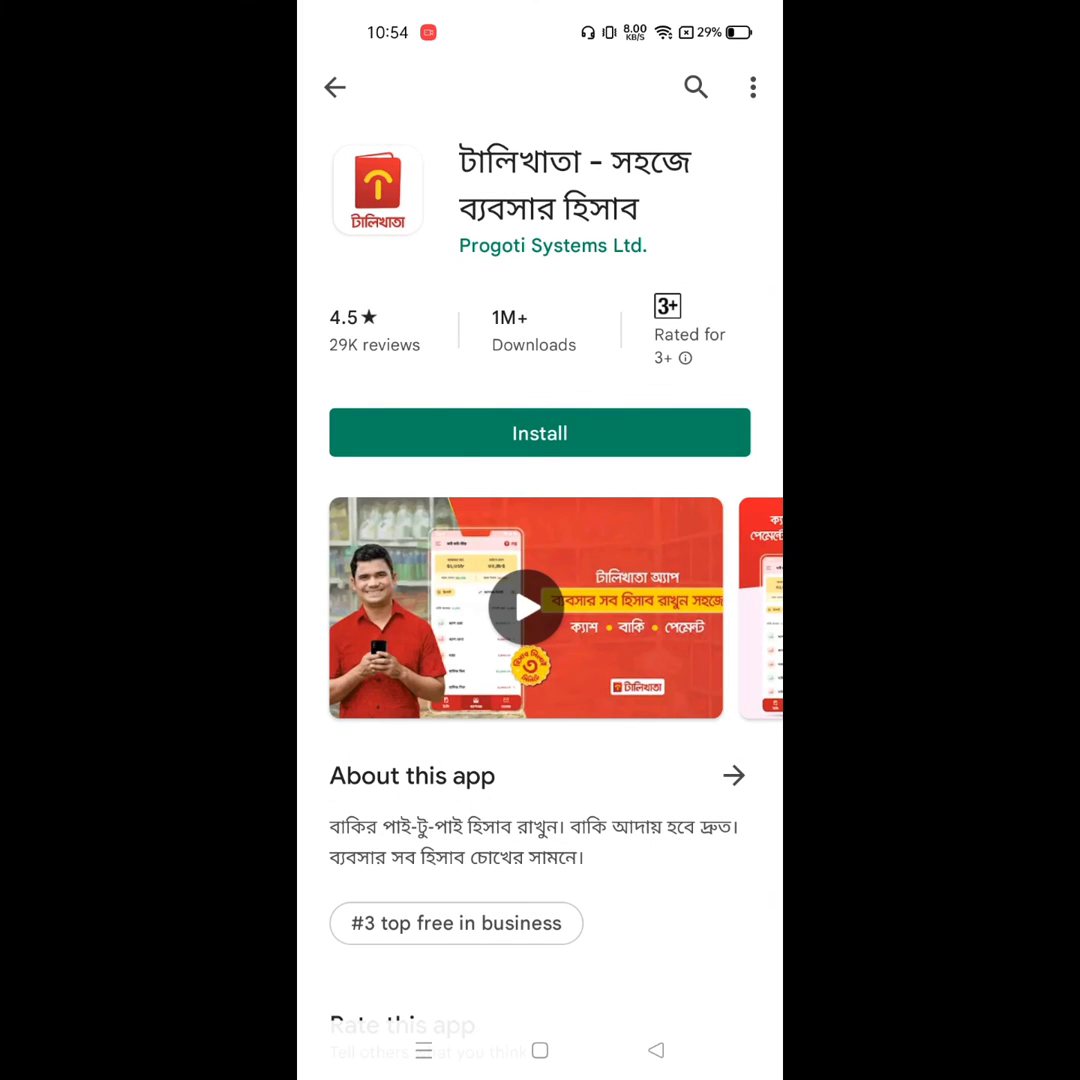
click(539, 432)
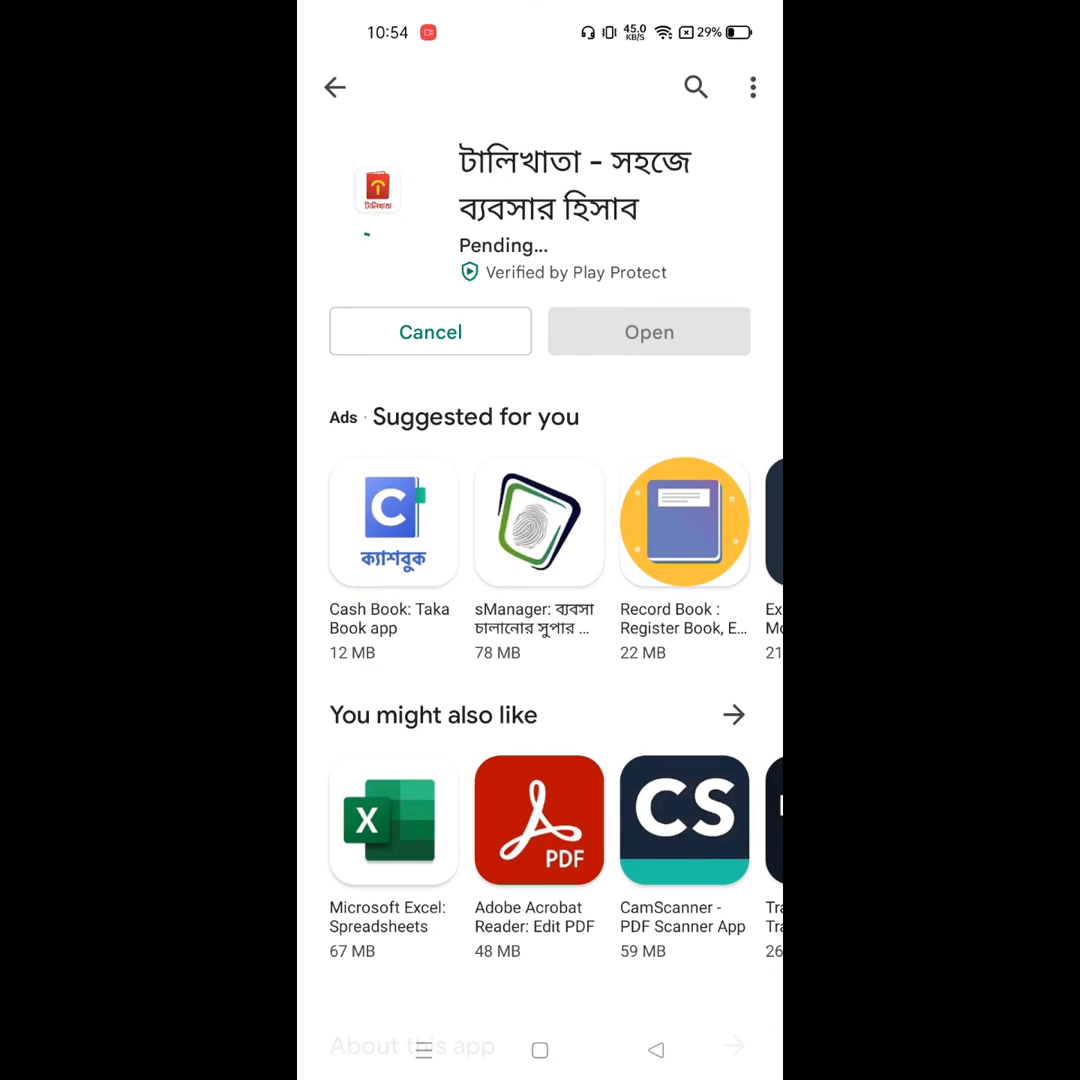